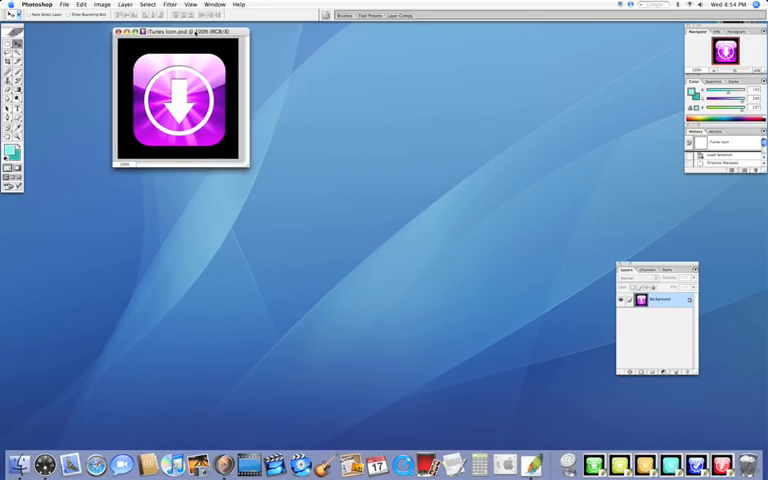
Move the iTunes Icon.psd reference document to the top-left of the screen.
left_click_drag(180, 31, 95, 29)
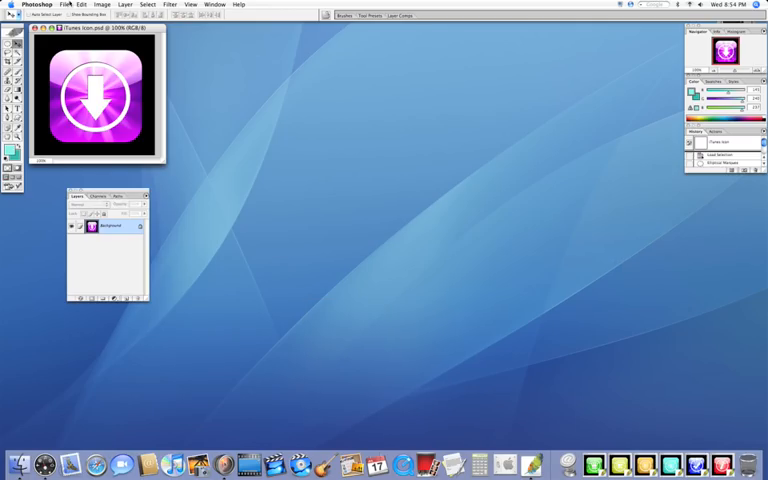
Create a new white 300×300 px, 72 ppi document.
left_click(64, 5)
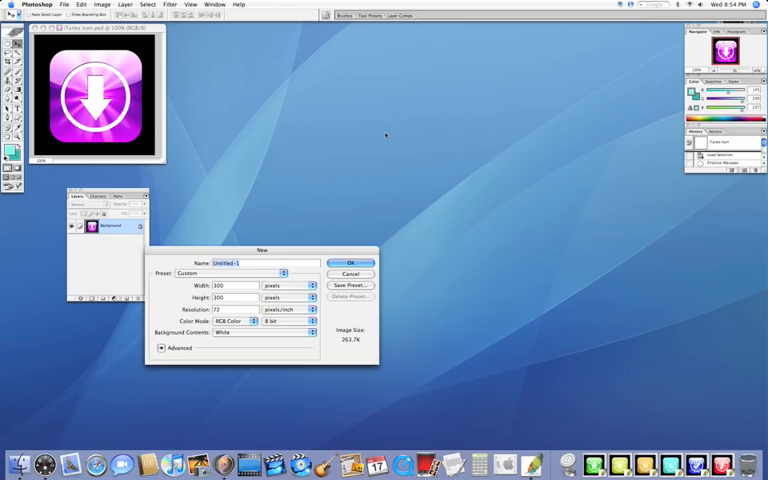
left_click(351, 274)
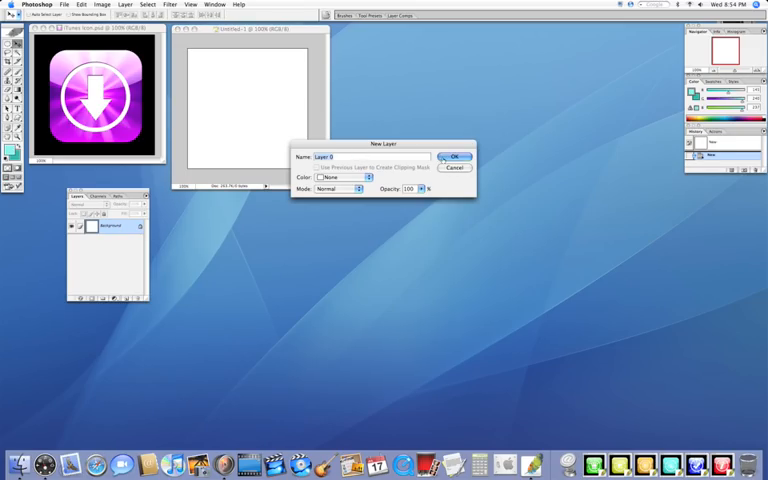
Convert the background to Layer 0 and fill it with black.
left_click(452, 156)
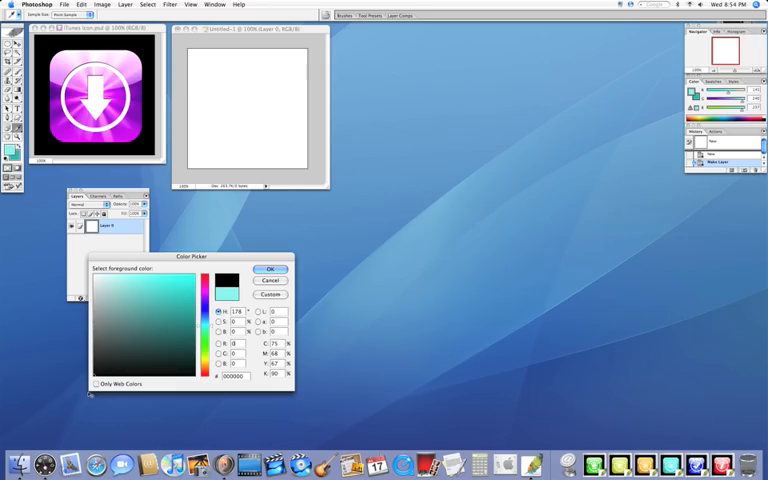
left_click(270, 269)
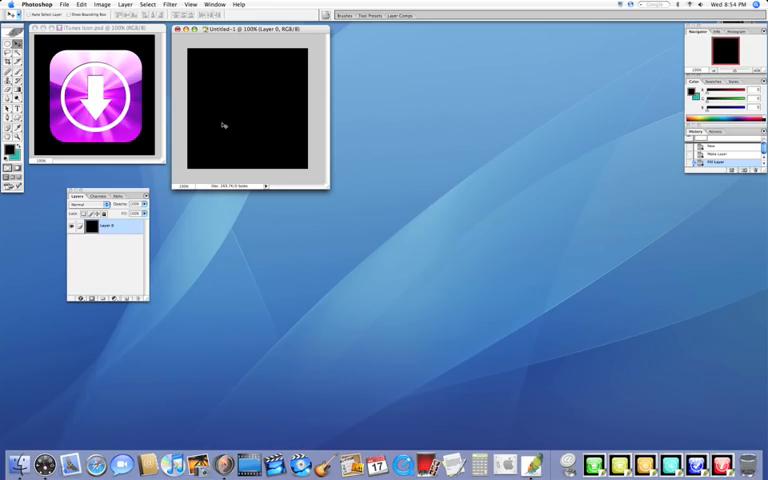
mouse_move(198, 64)
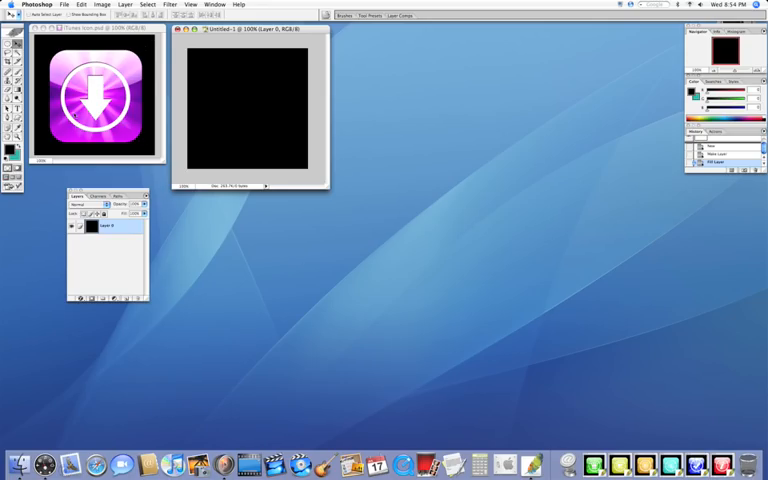
mouse_move(148, 62)
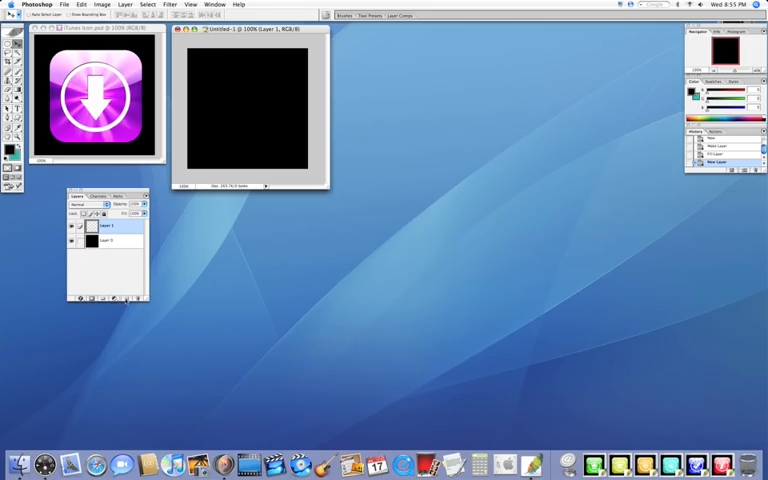
Set the foreground colour to periwinkle #8F98EE and start picking a deeper blue background.
left_click(6, 148)
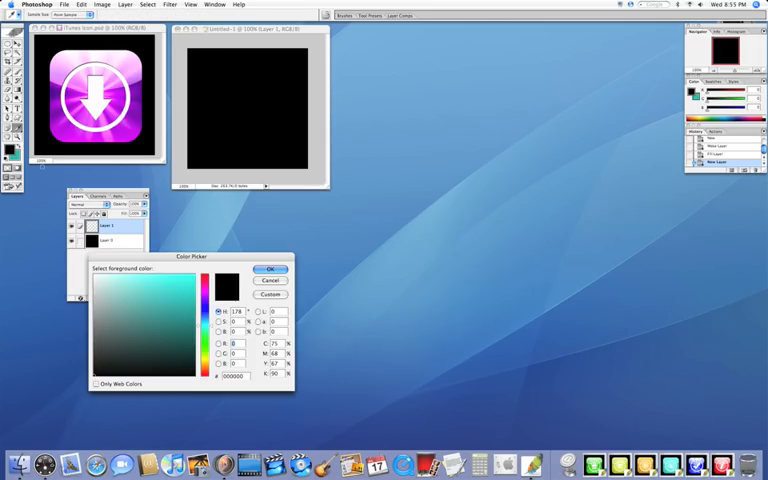
left_click_drag(185, 262, 292, 218)
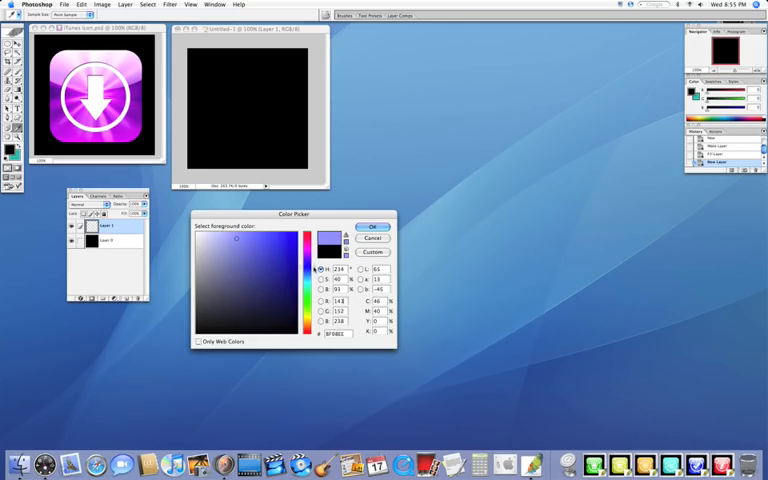
left_click(372, 226)
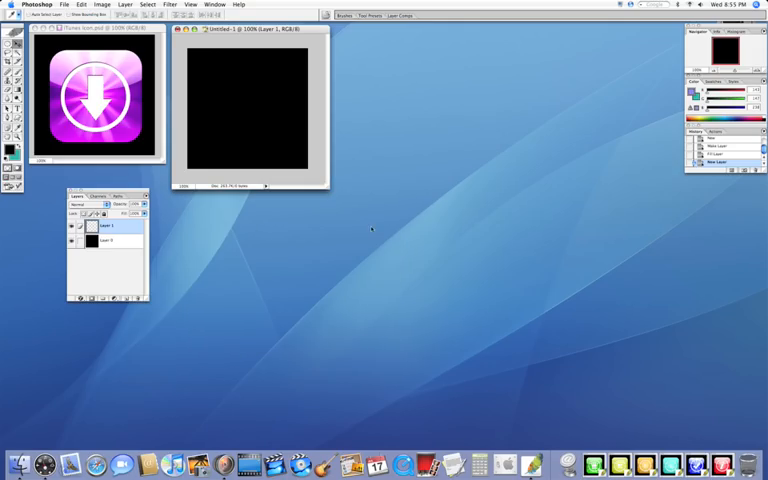
left_click(8, 157)
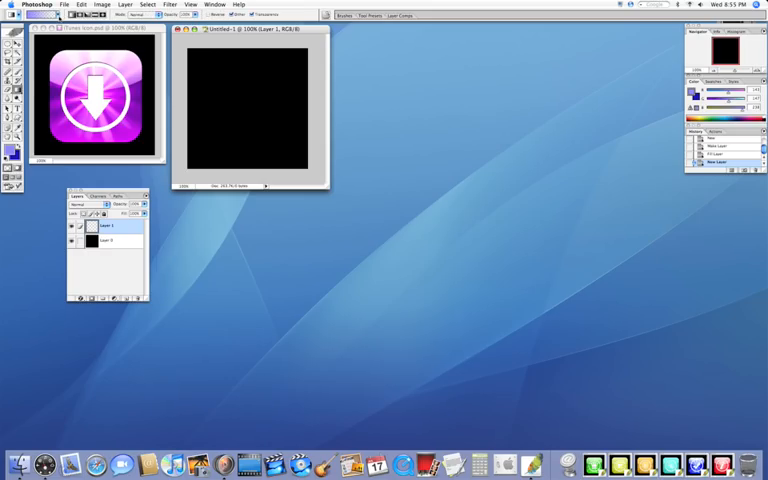
Drag a light-to-deep blue linear gradient top to bottom on Layer 1.
left_click(55, 15)
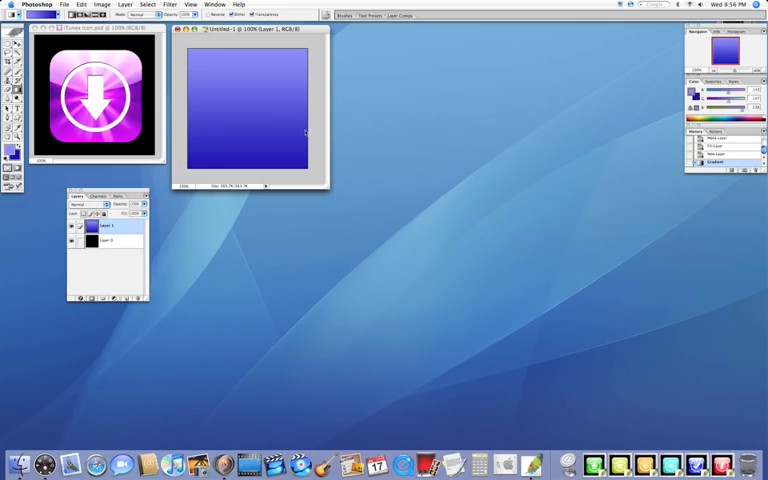
left_click(169, 5)
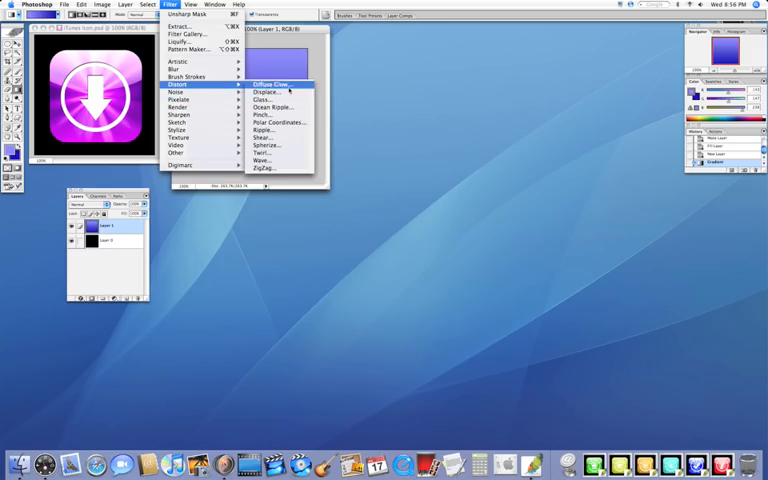
Apply Wave: 15 generators, Triangle, wavelength 5–35, amplitude 10–50, scale 100/70.
left_click(271, 84)
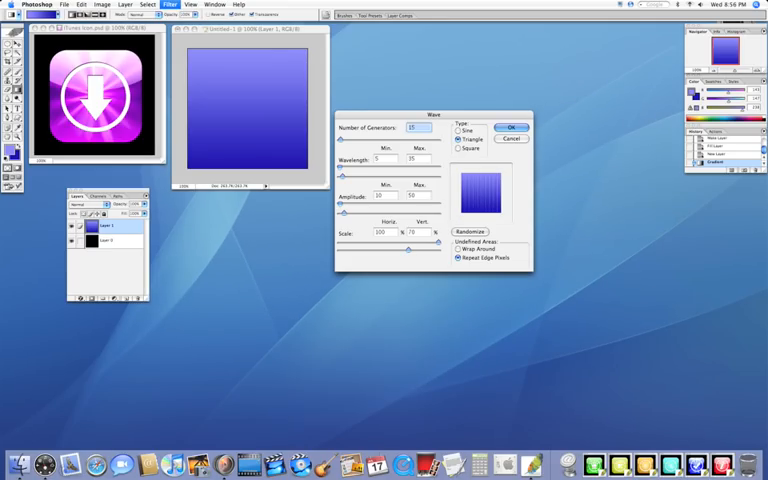
left_click(510, 127)
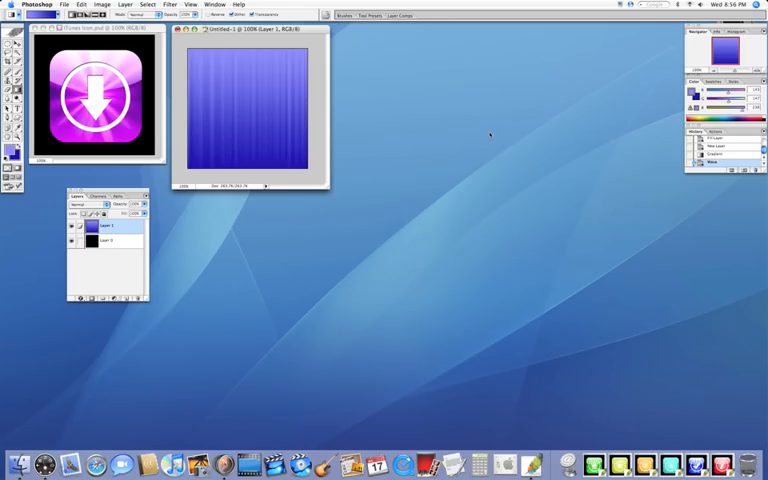
mouse_move(152, 118)
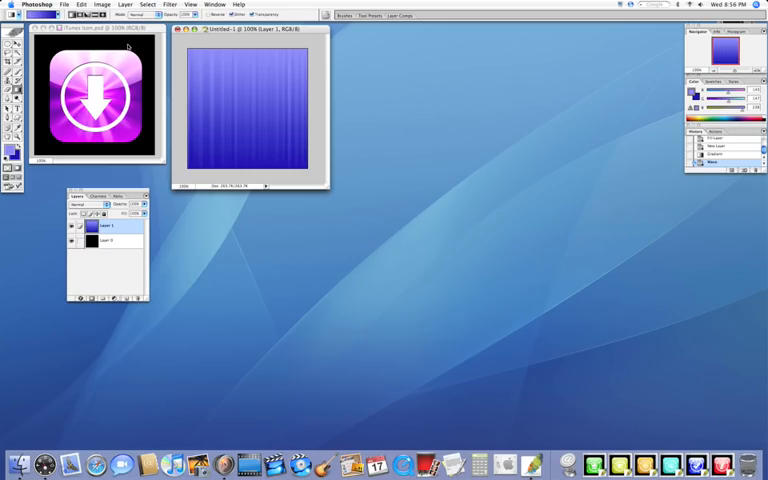
Apply Polar Coordinates, Rectangular to Polar, to bend the streaks into a sunburst.
left_click(170, 5)
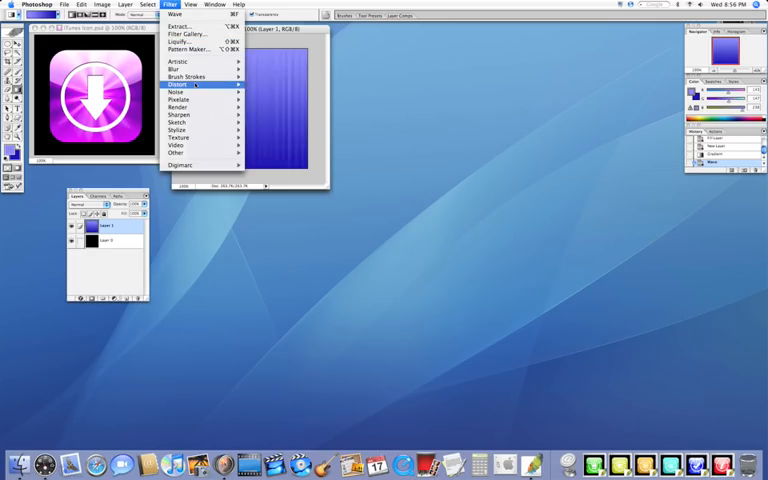
left_click(245, 85)
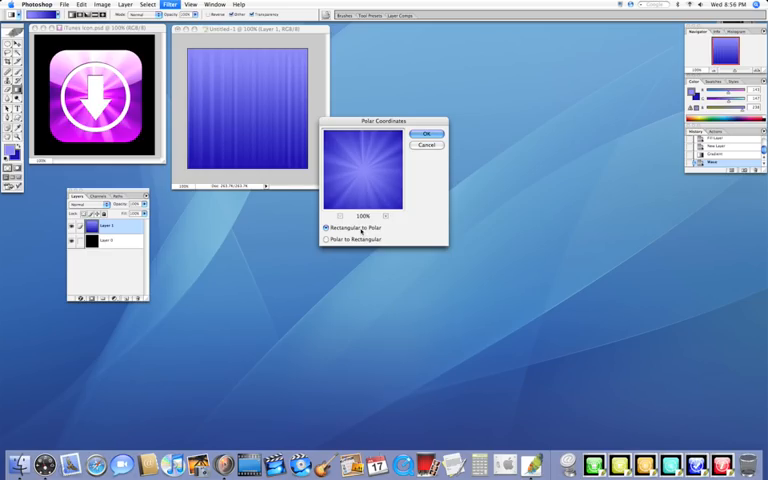
left_click(426, 133)
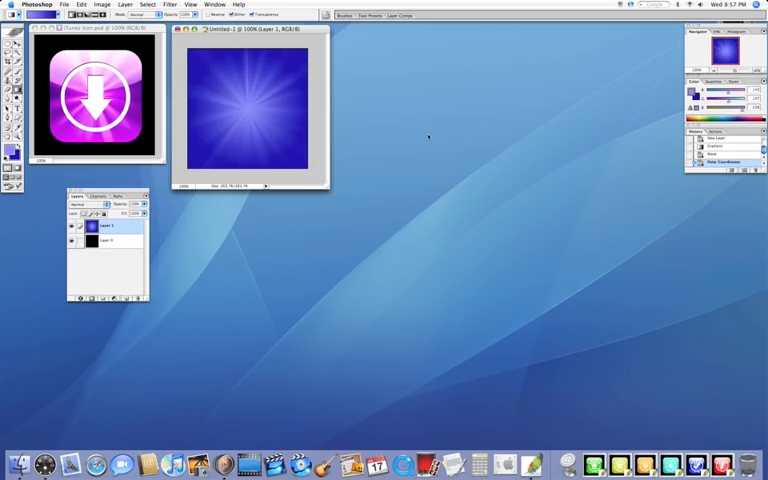
left_click(169, 4)
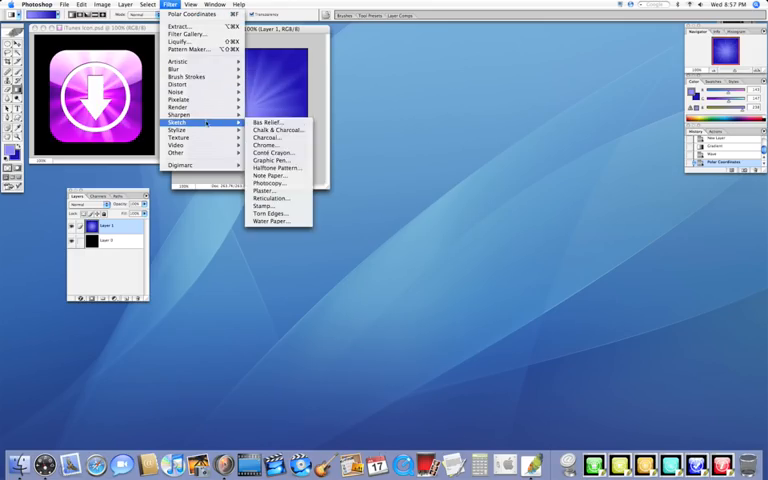
mouse_move(180, 113)
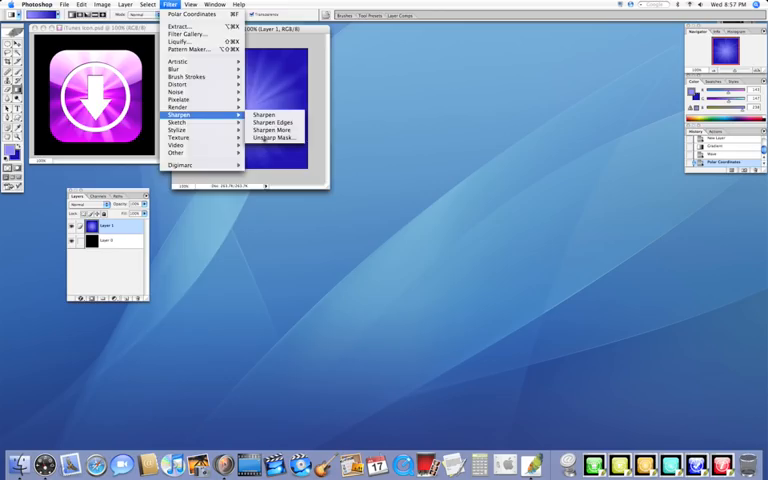
Apply Unsharp Mask with Amount 70% and Radius 45 px.
left_click(277, 138)
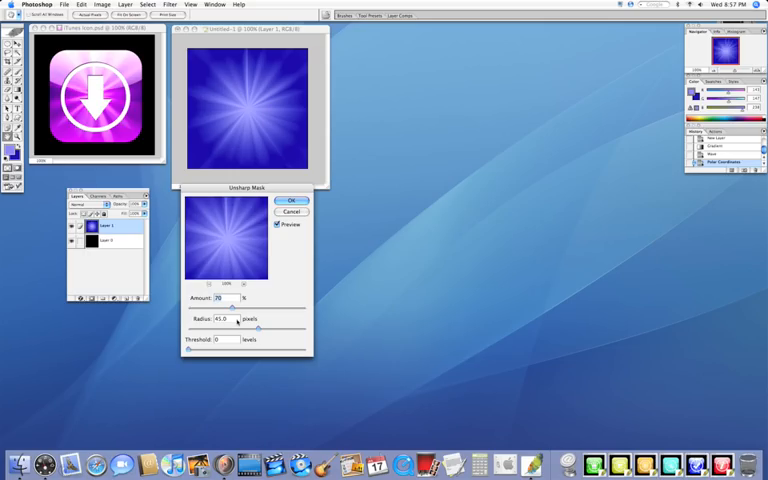
left_click(291, 200)
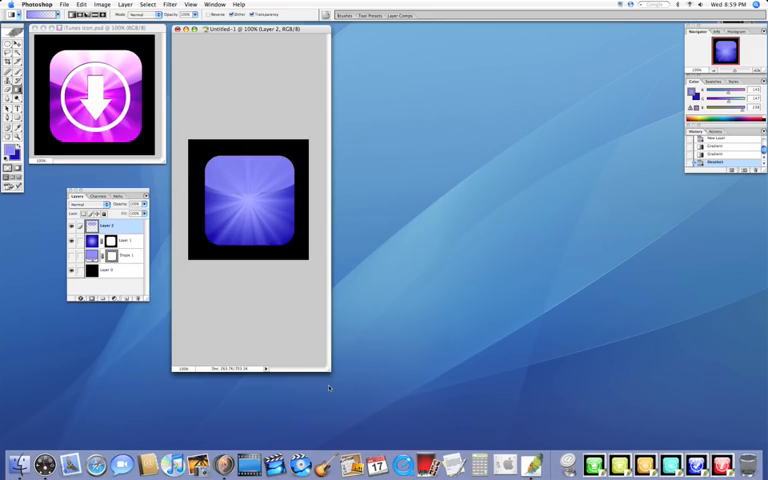
mouse_move(328, 388)
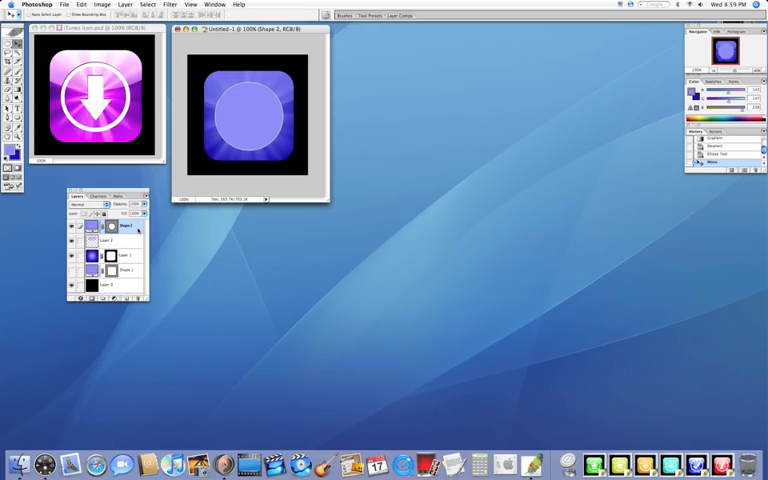
Add a 10 px inside Stroke to Shape 2 and change its colour from red.
double_click(90, 225)
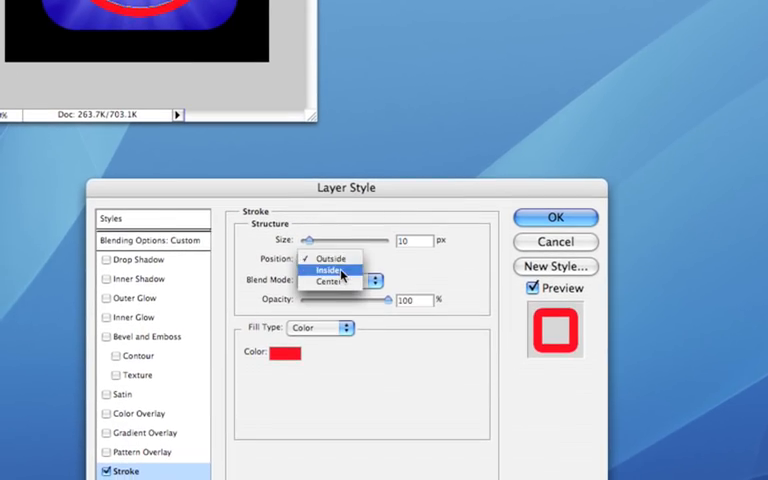
left_click(325, 269)
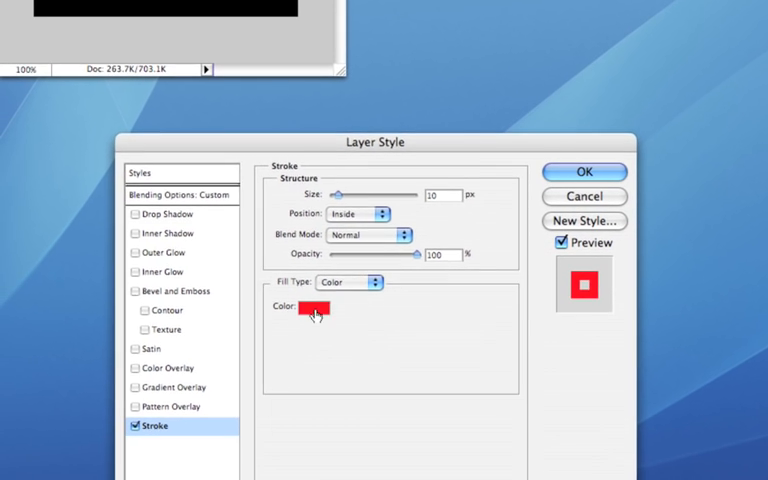
left_click(311, 310)
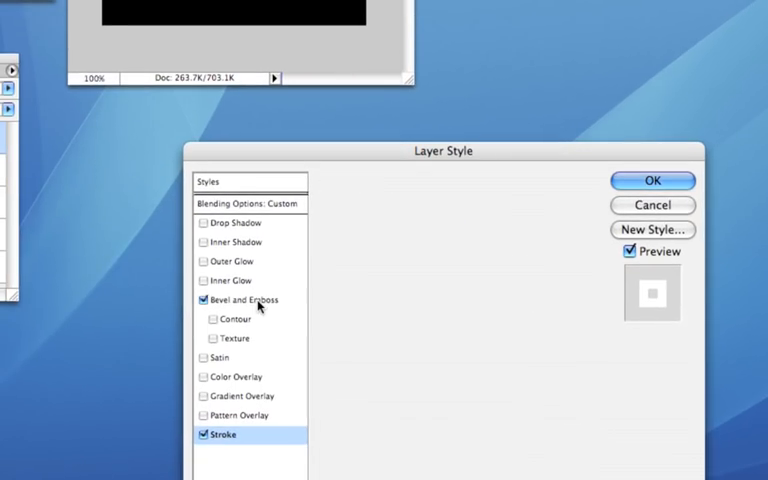
Enable Bevel and Emboss, Inner Bevel with Smooth technique, on the ring.
left_click(242, 299)
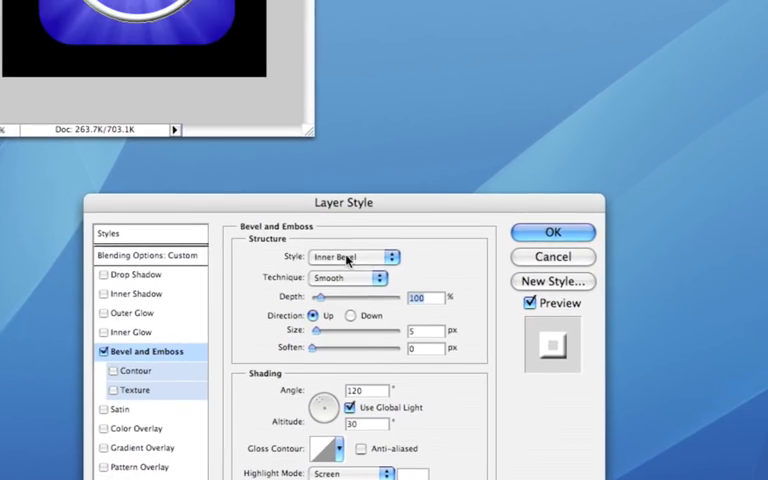
left_click(350, 251)
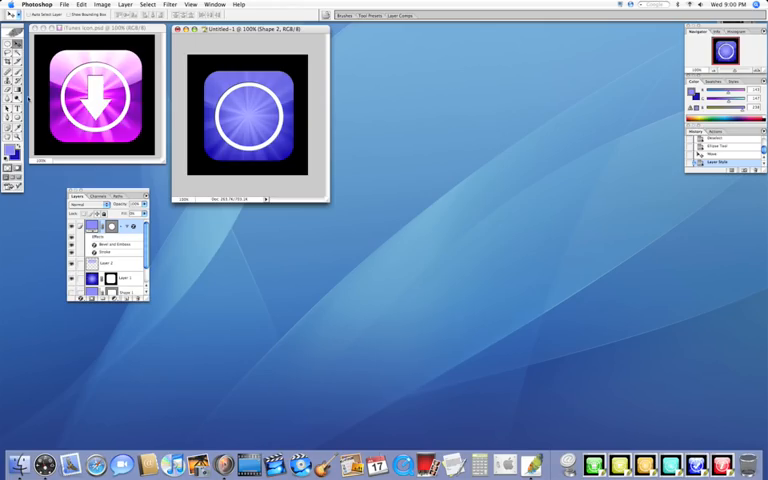
Select the Custom Shape tool for drawing the white puzzle-piece symbol.
left_click(14, 88)
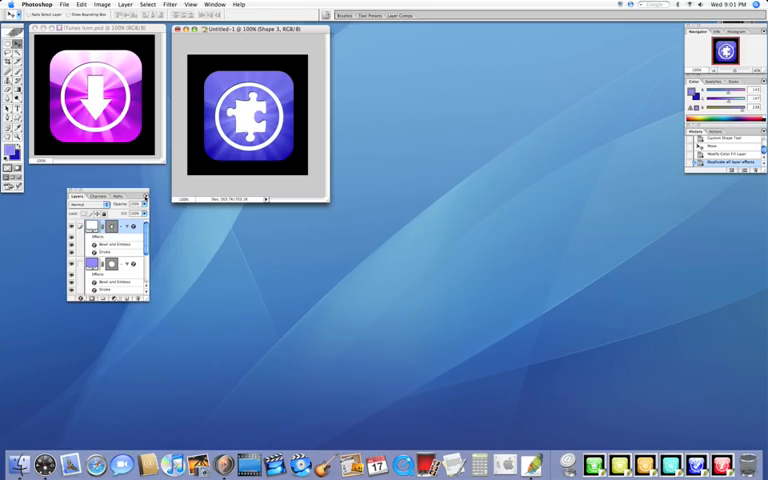
Apply Flatten Image from the Layers panel menu to merge every layer into Background.
left_click(145, 196)
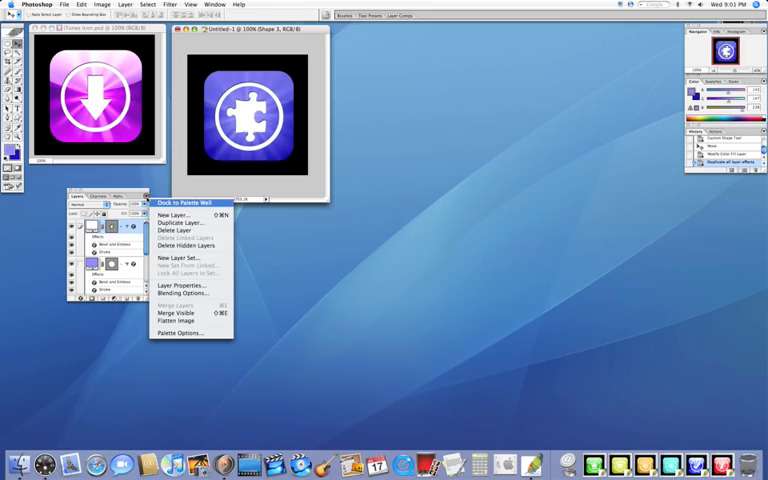
mouse_move(180, 320)
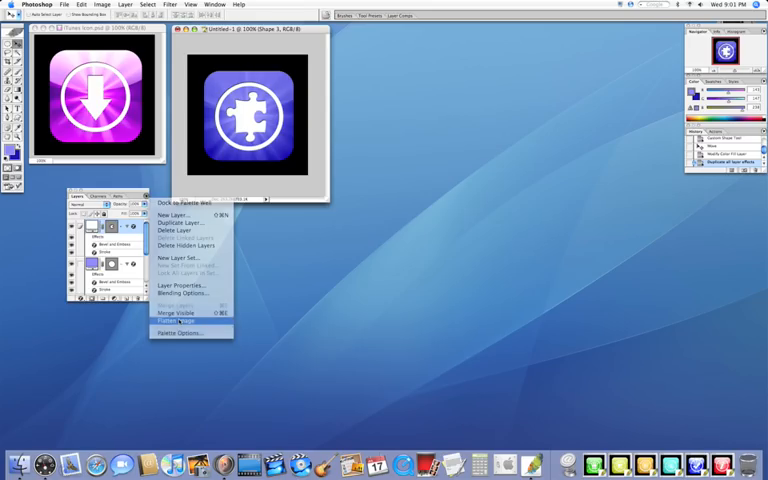
left_click(178, 321)
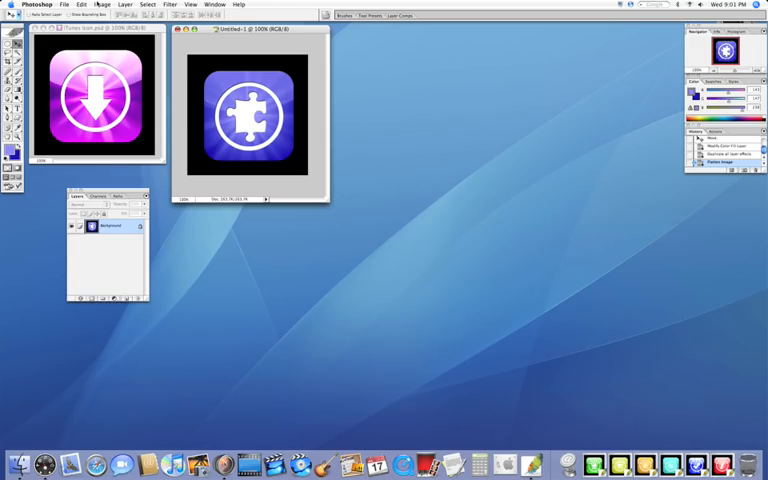
left_click(103, 5)
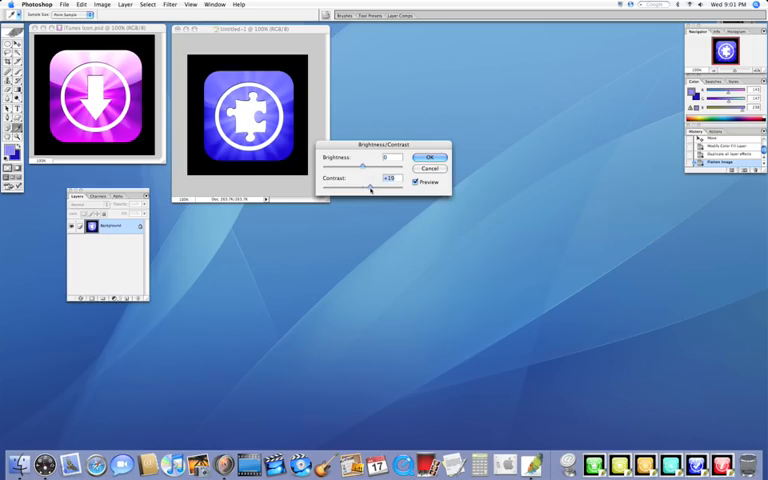
Raise the Brightness/Contrast Contrast slider to about +37 on the flattened icon.
left_click_drag(365, 189, 378, 189)
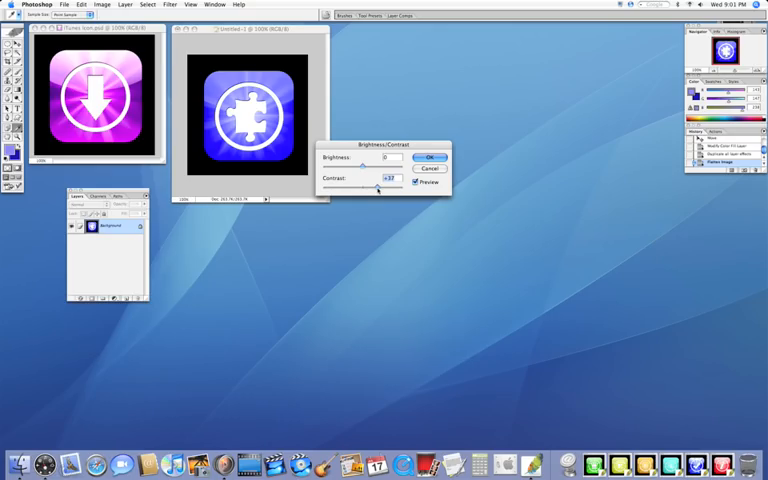